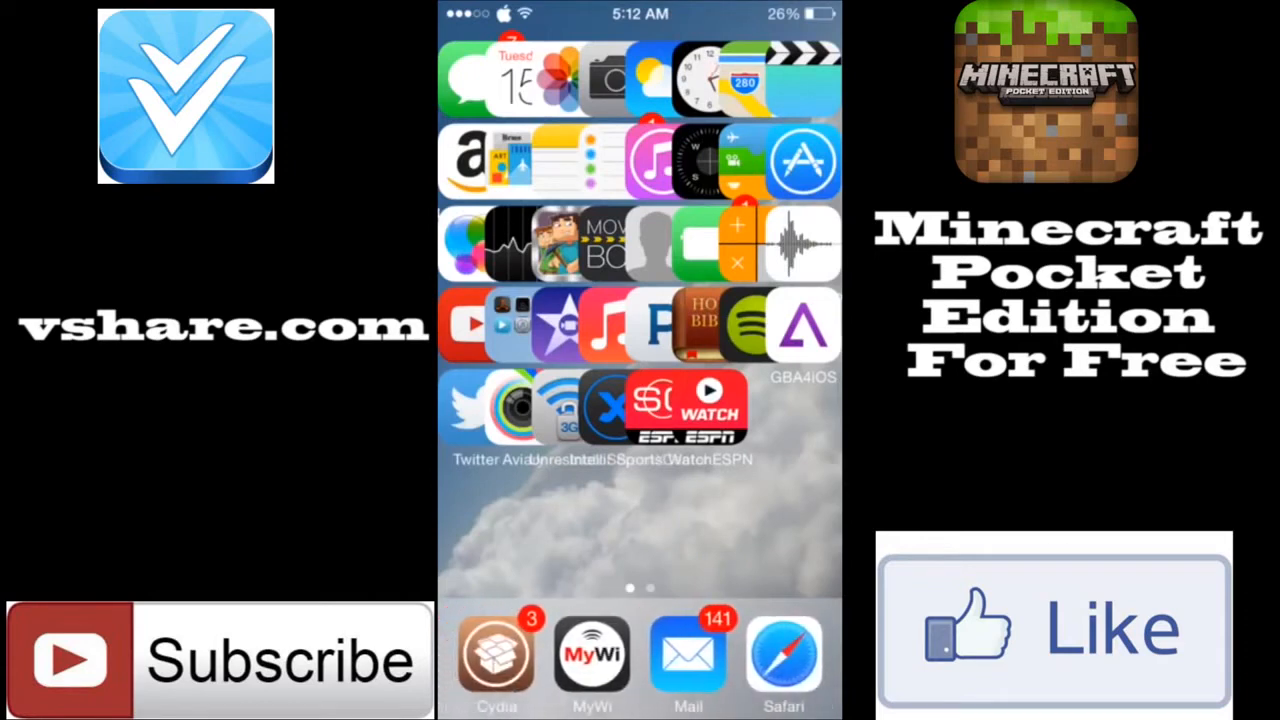
# - Load vshare.com in Safari from the home screen dock
pyautogui.click(784, 660)
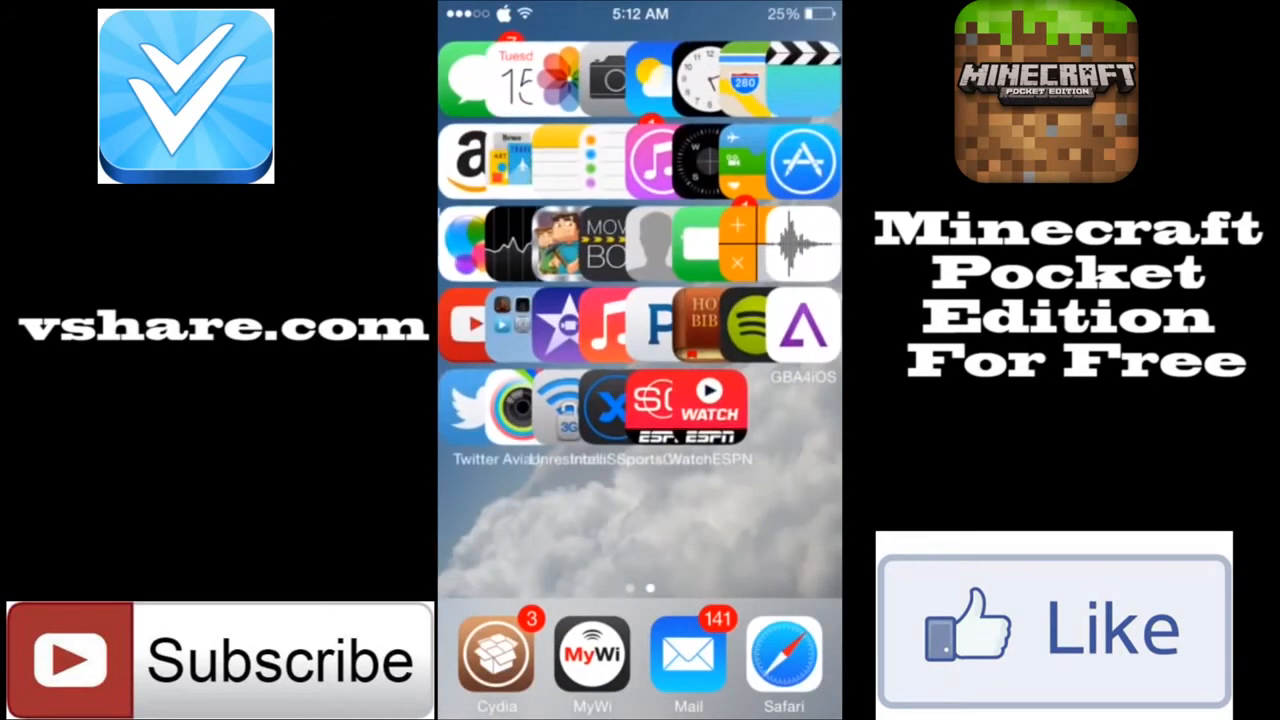
pyautogui.click(784, 660)
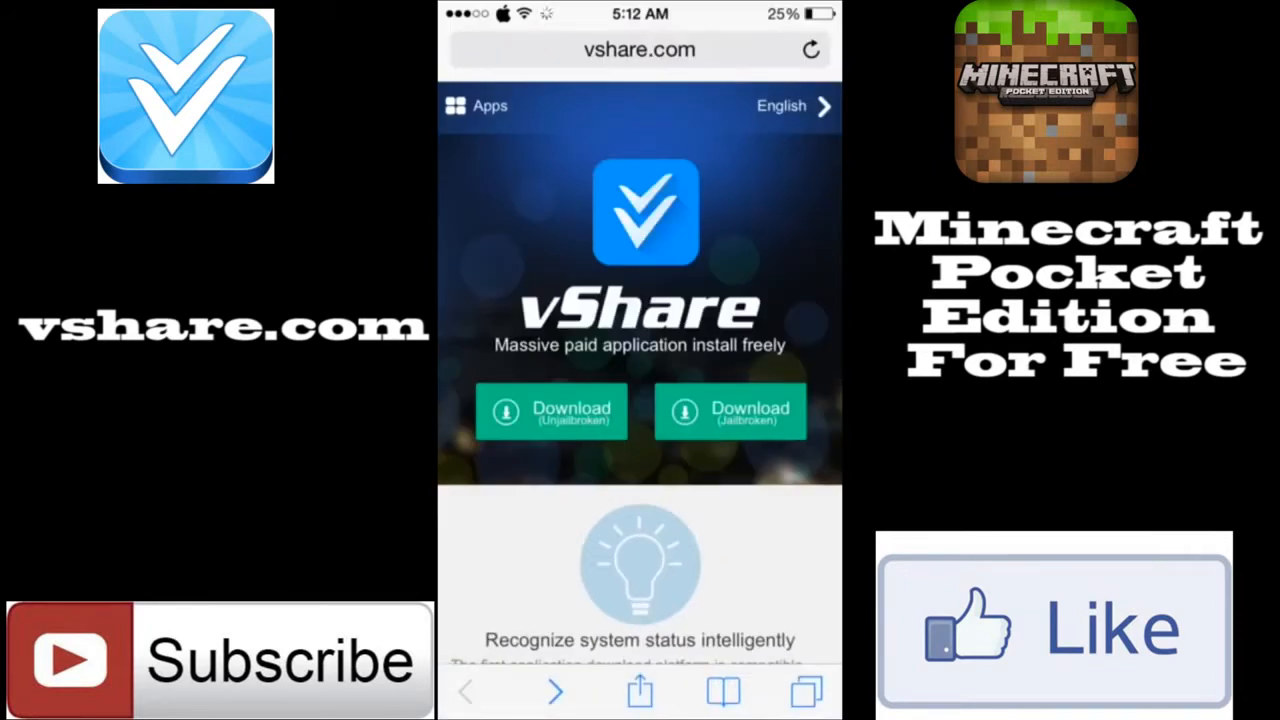
# - Download vShare (Unjailbroken) and confirm its install prompt
pyautogui.click(550, 412)
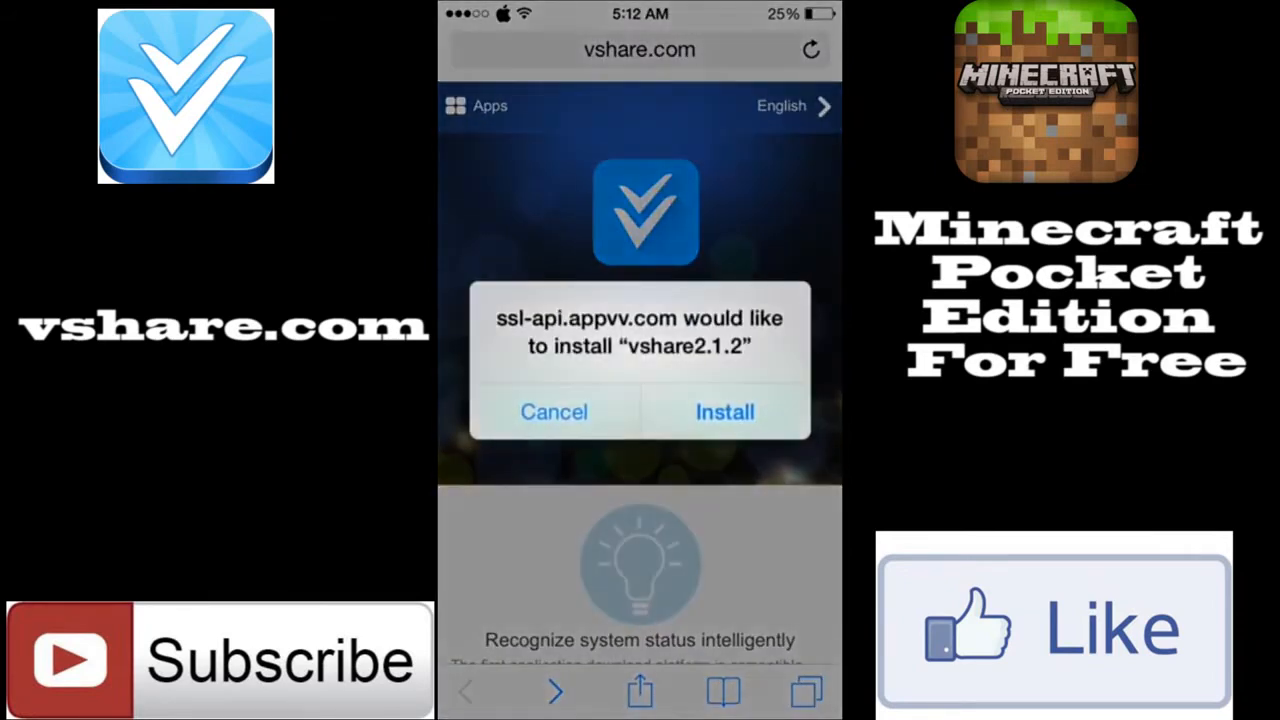
pyautogui.click(724, 412)
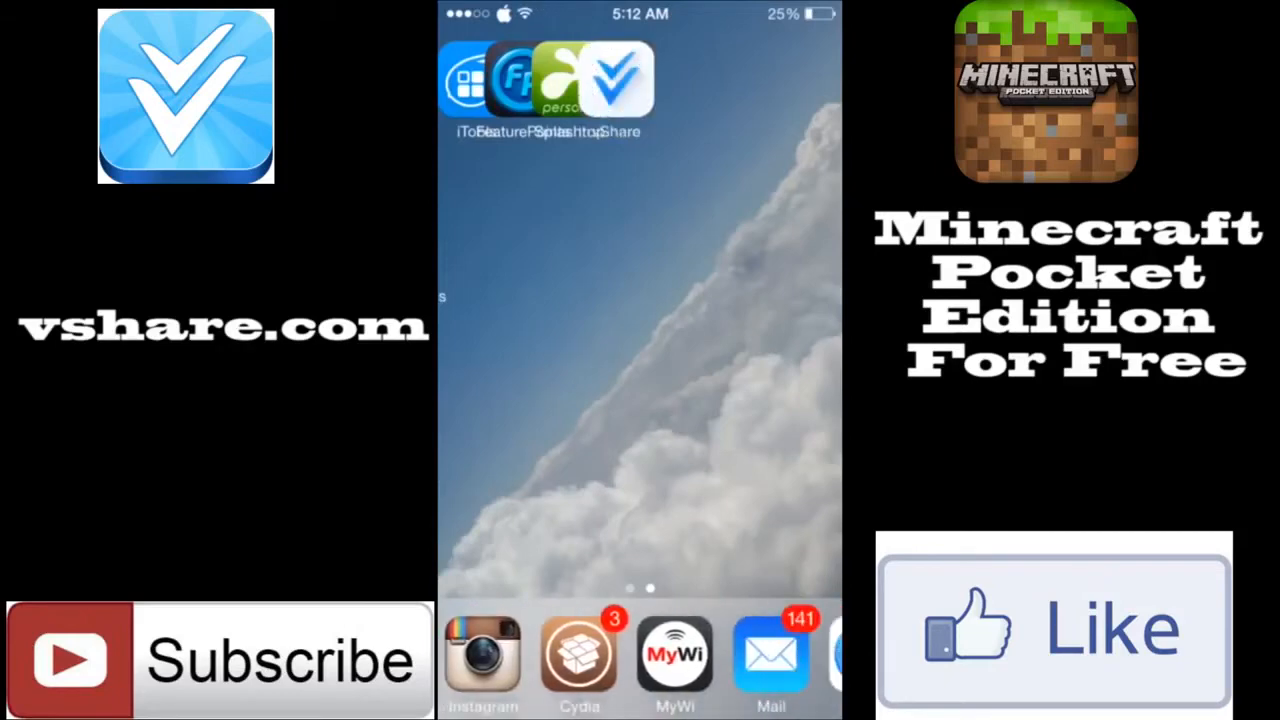
# - Launch vShare and start the Minecraft – Pocket Edition download from Featured
pyautogui.click(616, 80)
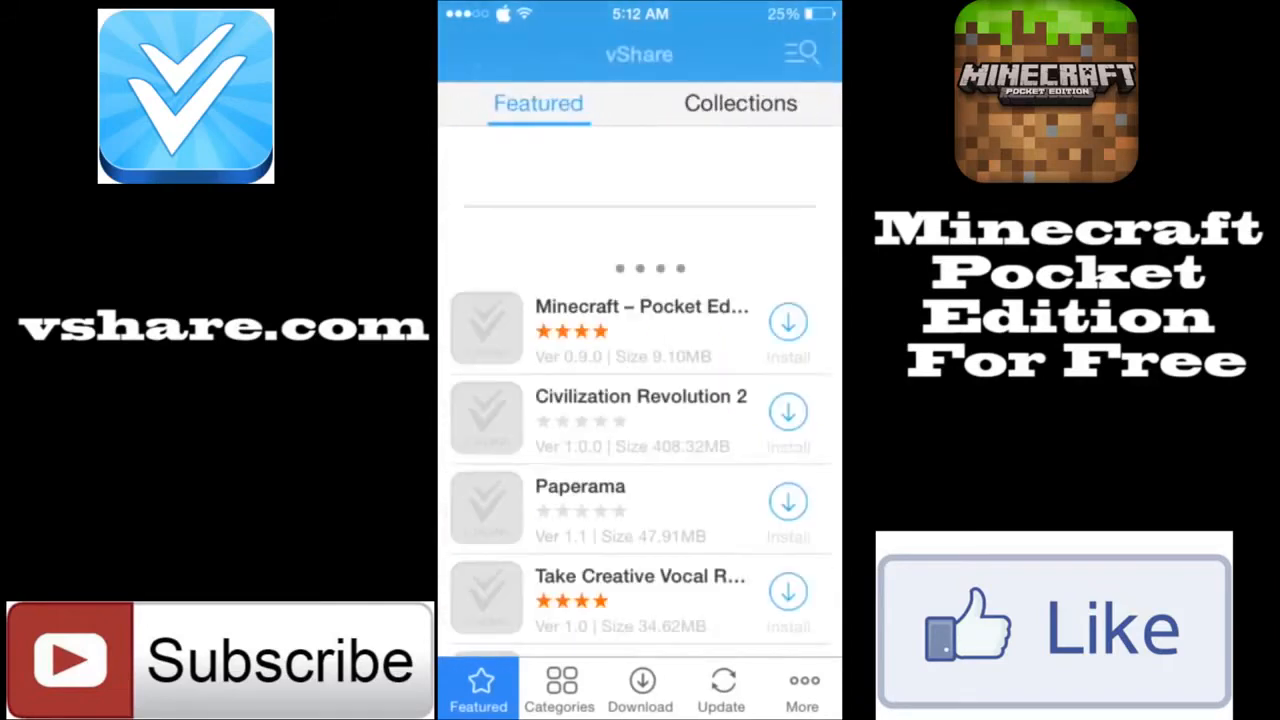
pyautogui.click(640, 320)
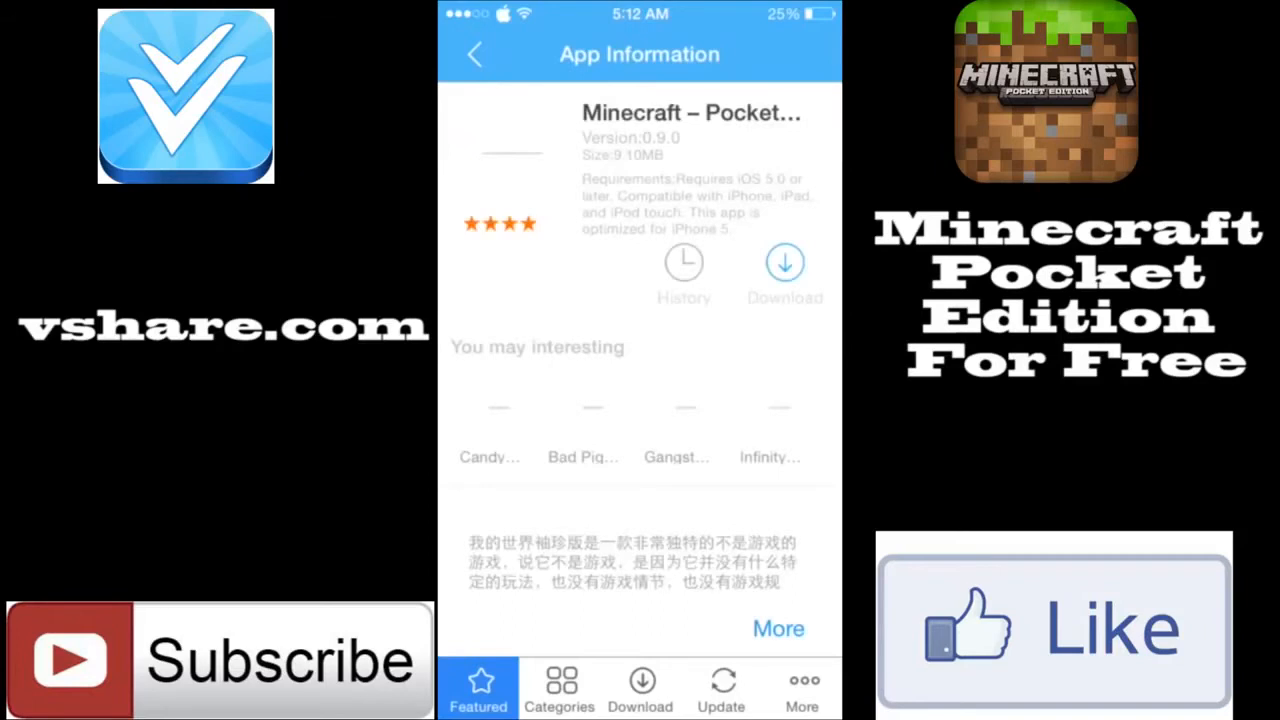
pyautogui.click(784, 262)
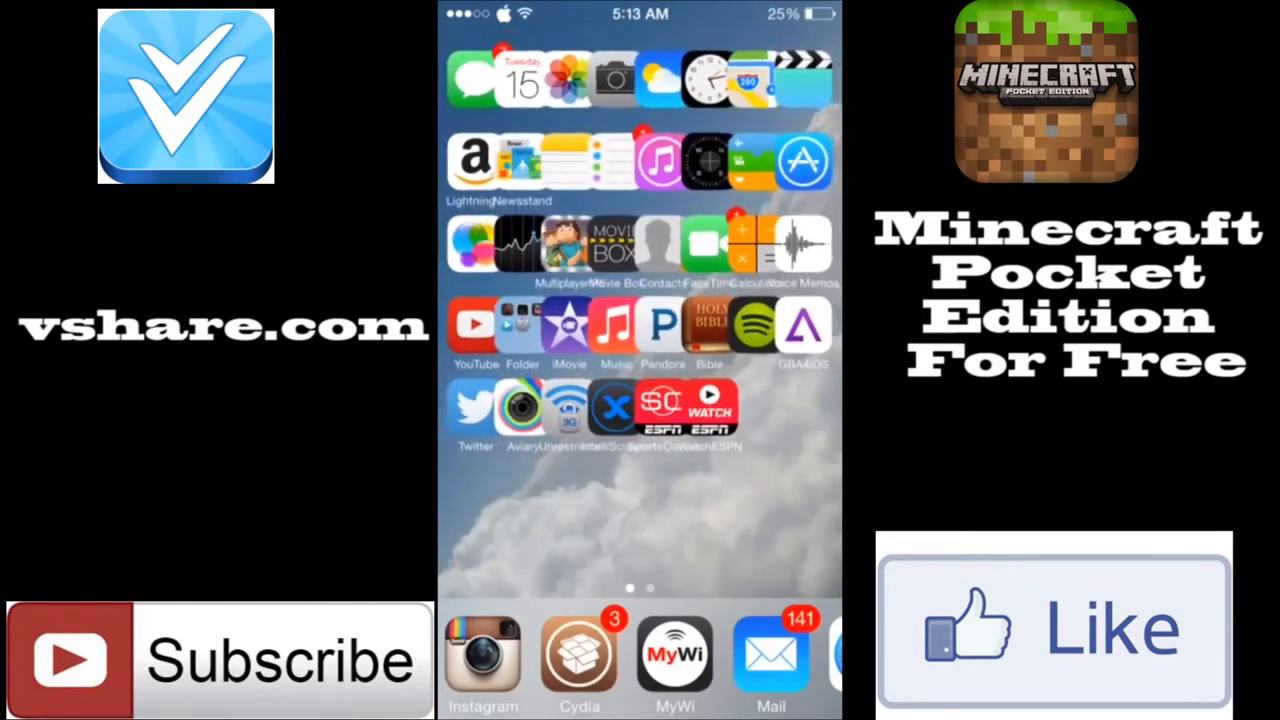
# - Swipe to the second home screen page and relaunch vShare
pyautogui.hscroll(-3)
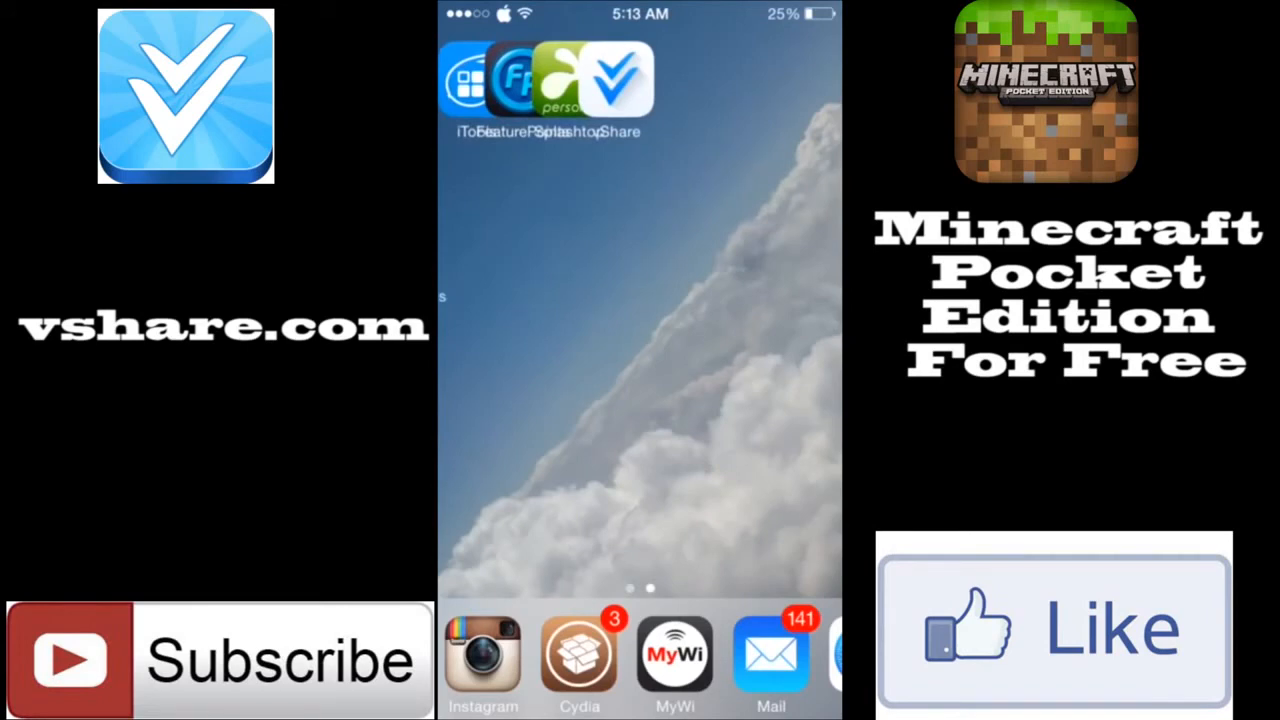
pyautogui.click(616, 80)
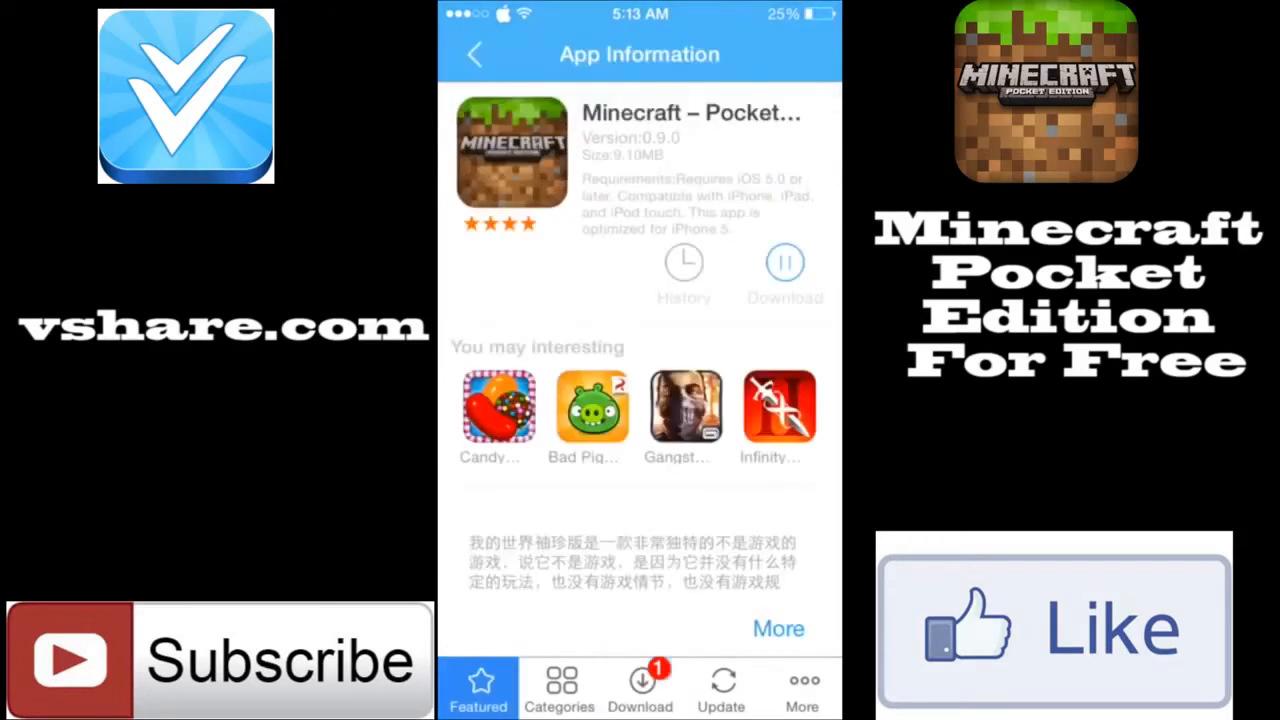
# - Reach the Download list via More, dismiss the Low Battery alert, and confirm installing Minecraft – Pocket Edition
pyautogui.click(800, 690)
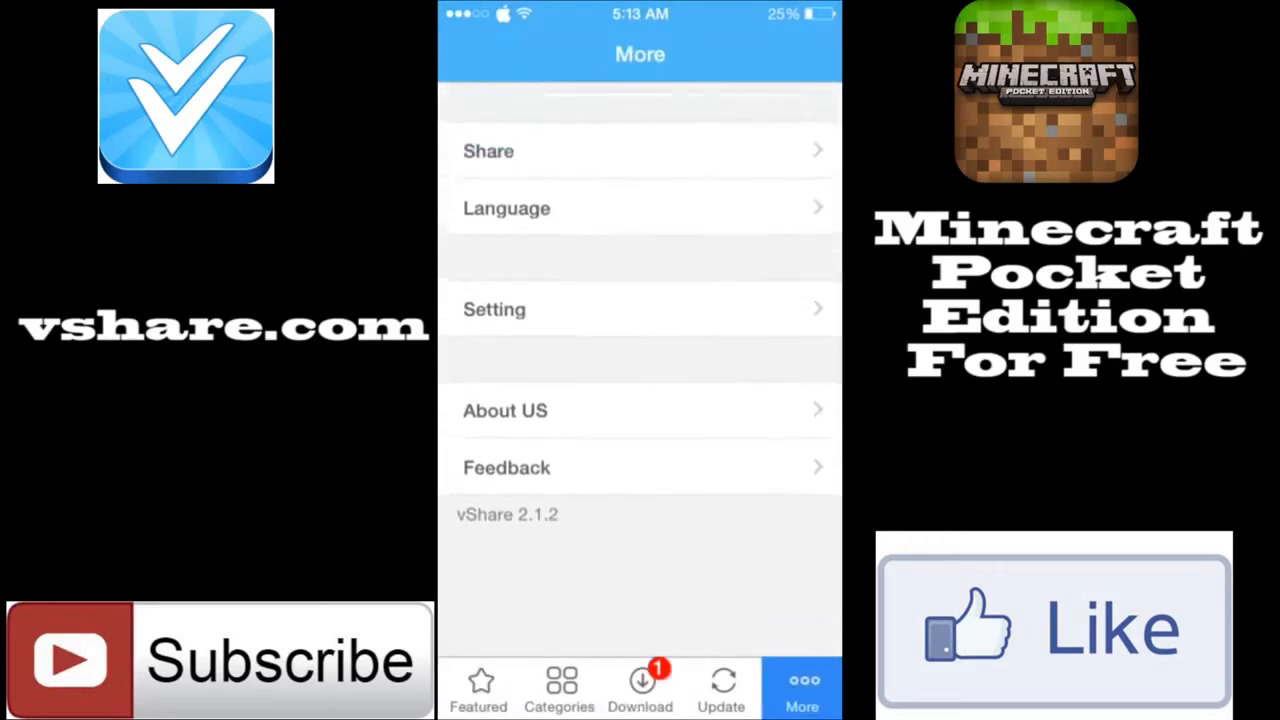
pyautogui.click(560, 688)
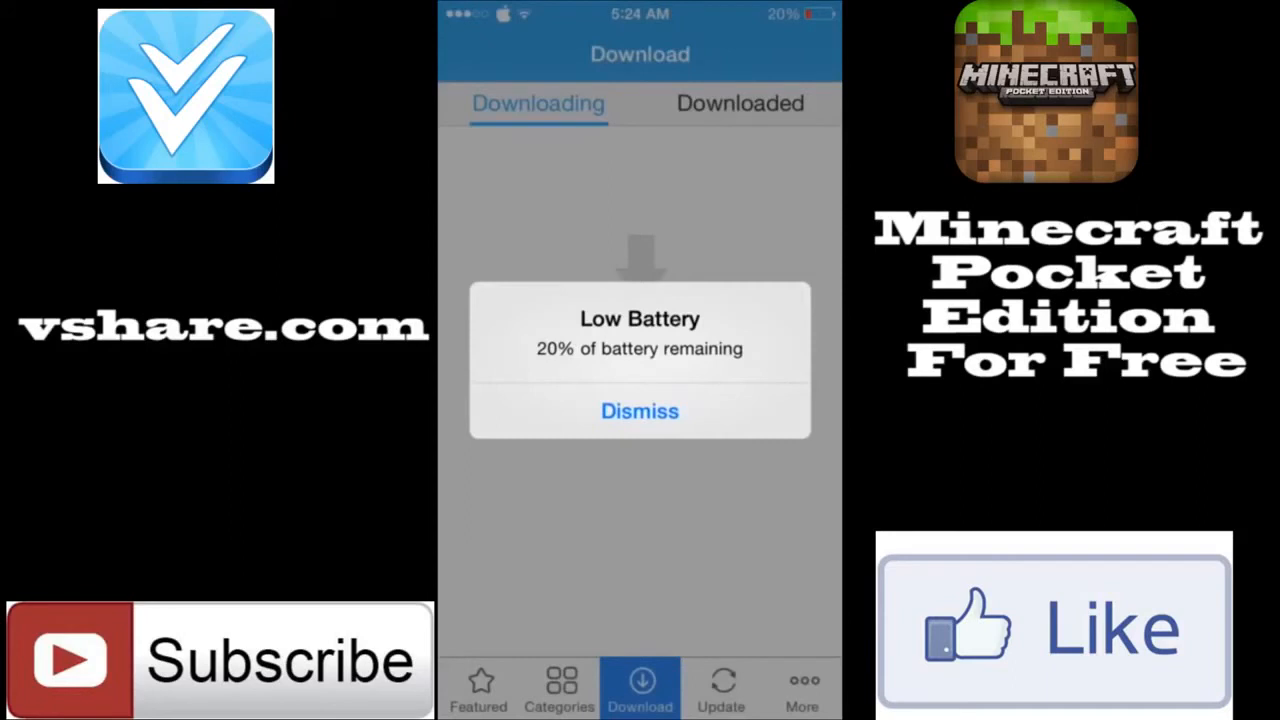
pyautogui.click(640, 410)
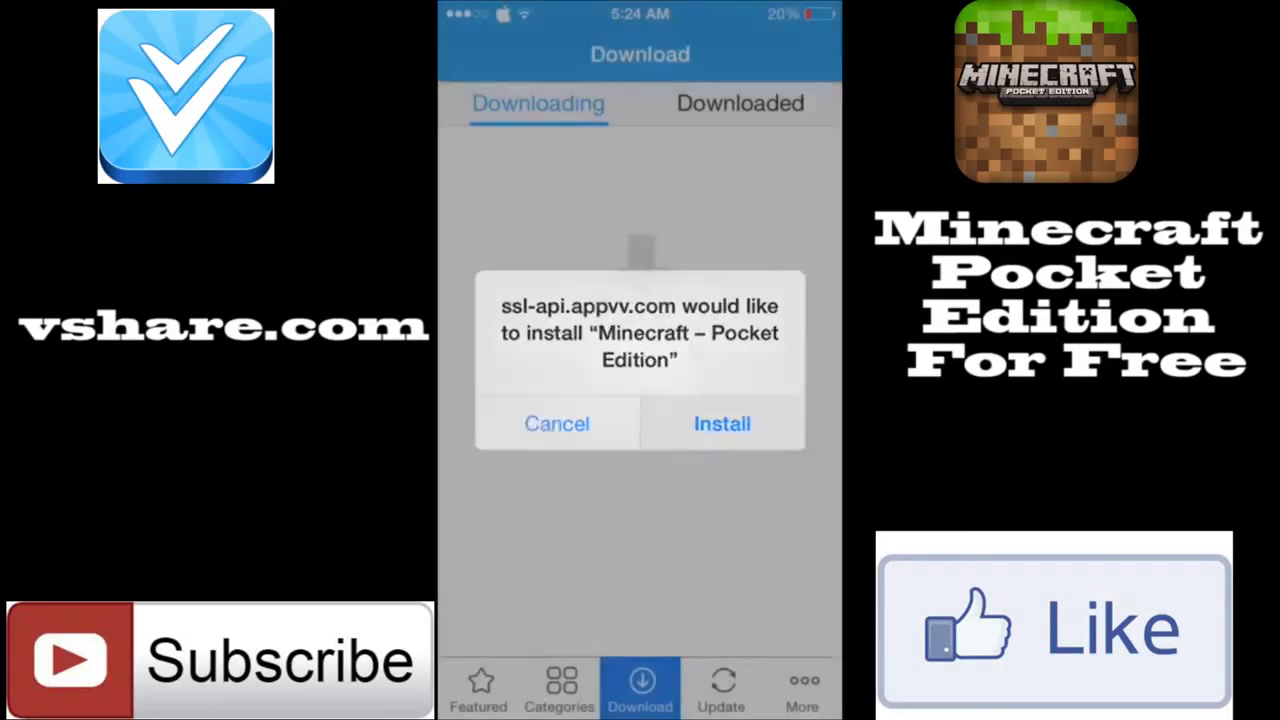
pyautogui.click(722, 424)
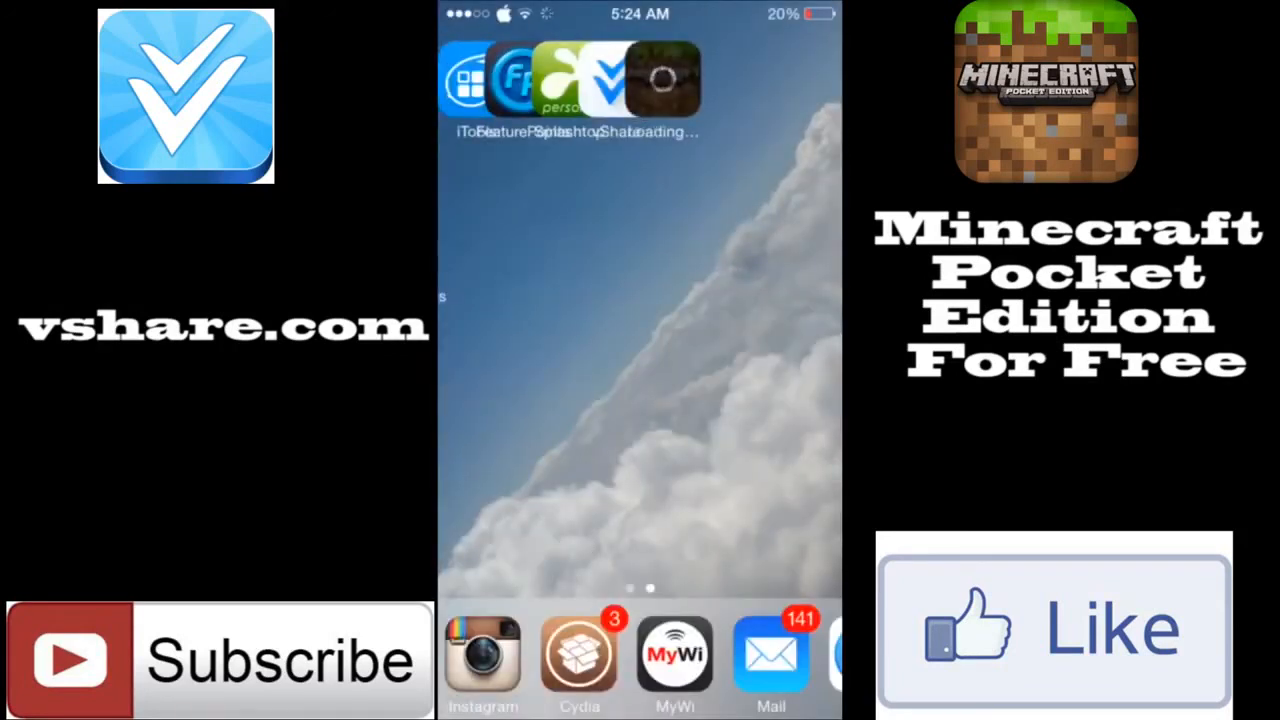